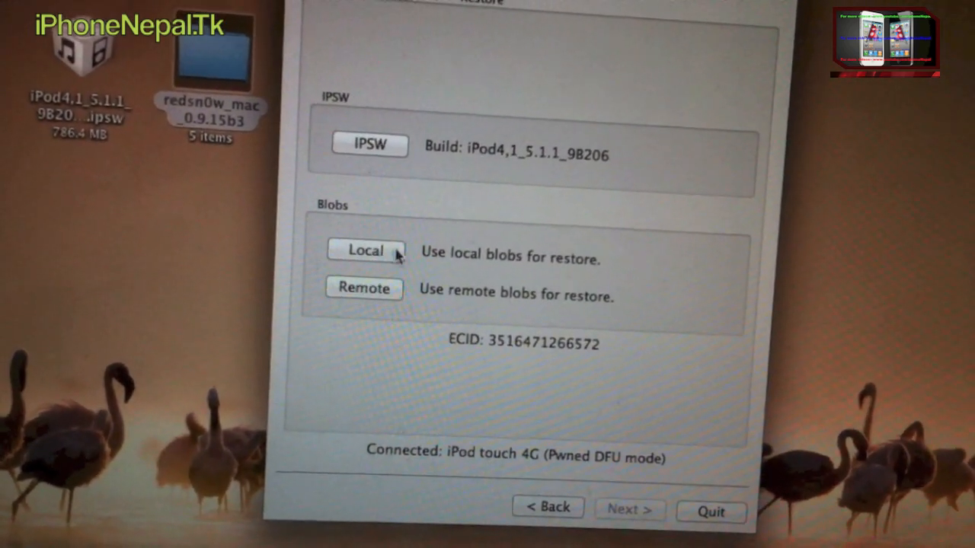
Choose Local blobs and select the 5.1.1 SHSH blob file from the Desktop folder
click(366, 249)
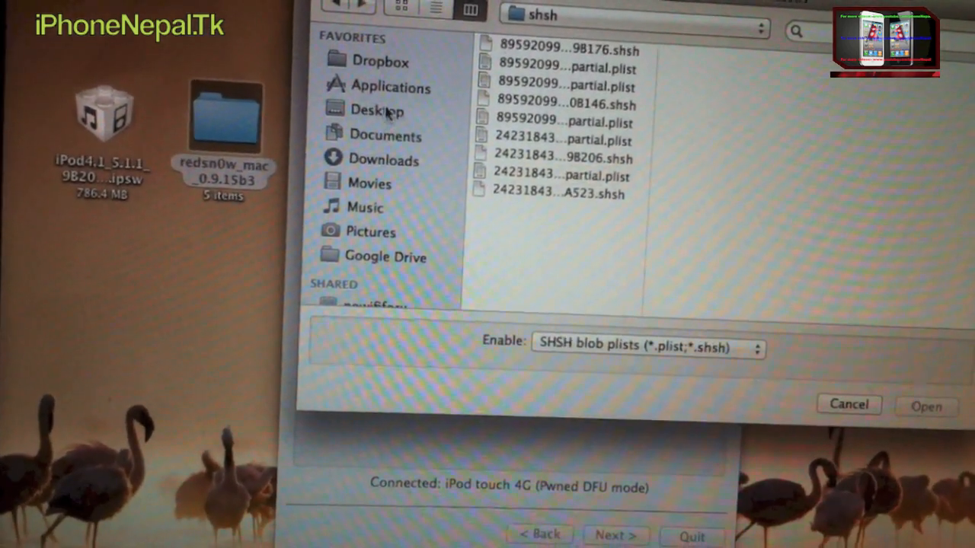
click(378, 110)
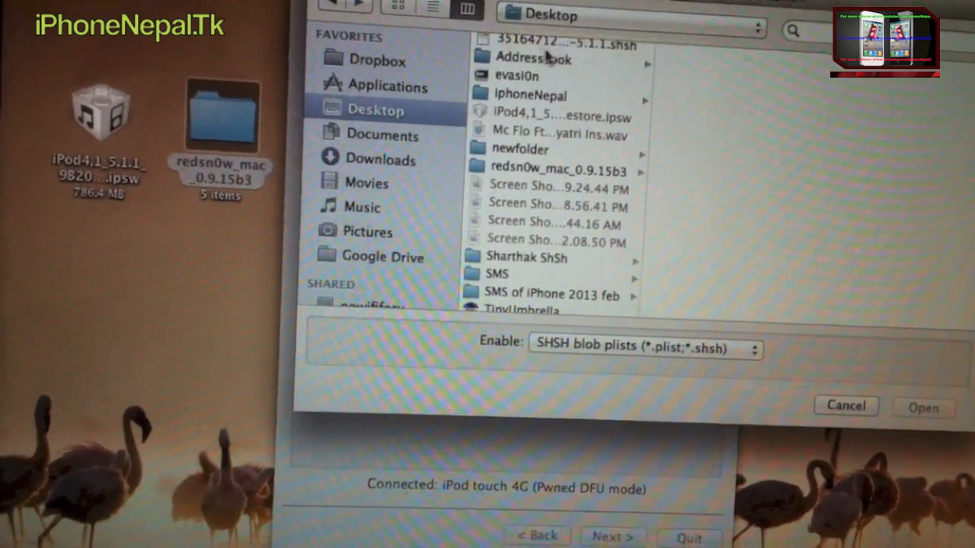
click(555, 45)
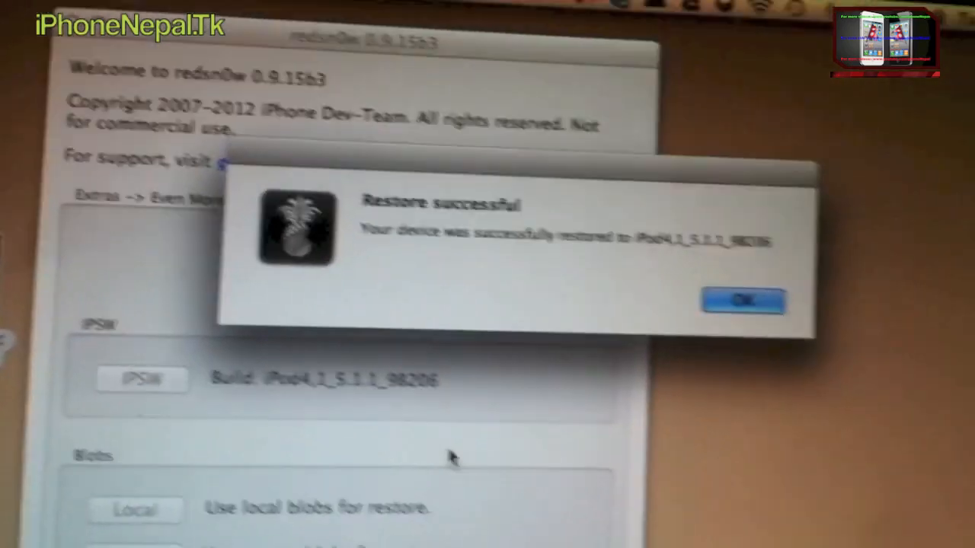
Dismiss the 'Restore successful' dialog after the 5.1.1 9B206 restore completes
click(743, 298)
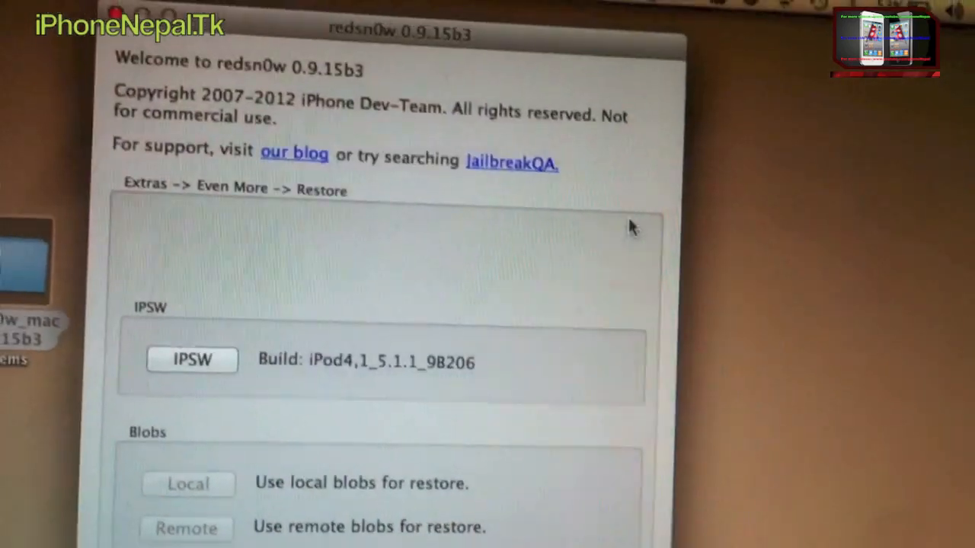